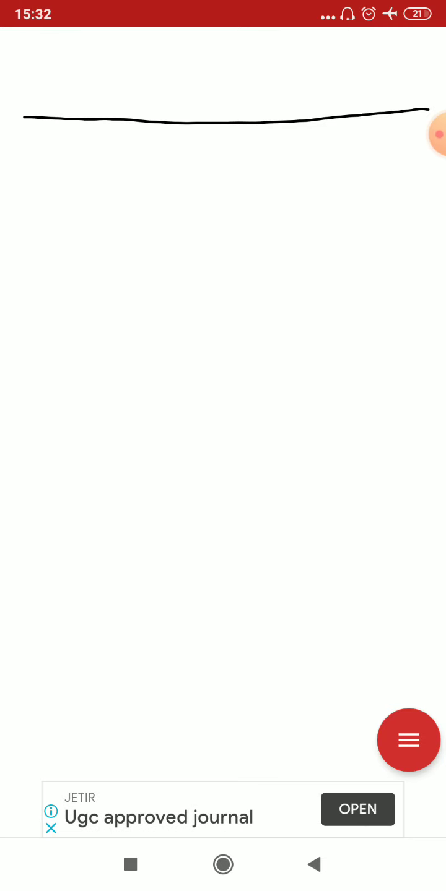
Handwrite 'Table of 6' above the line and start '6×1 =' below it.
{"action": "left_click_drag", "start_coordinate": [40, 59], "coordinate": [78, 55]}
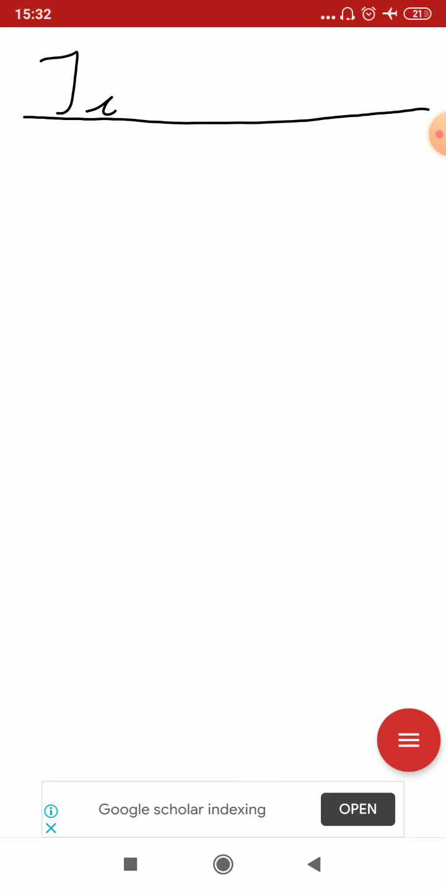
{"action": "left_click_drag", "start_coordinate": [112, 111], "coordinate": [186, 68]}
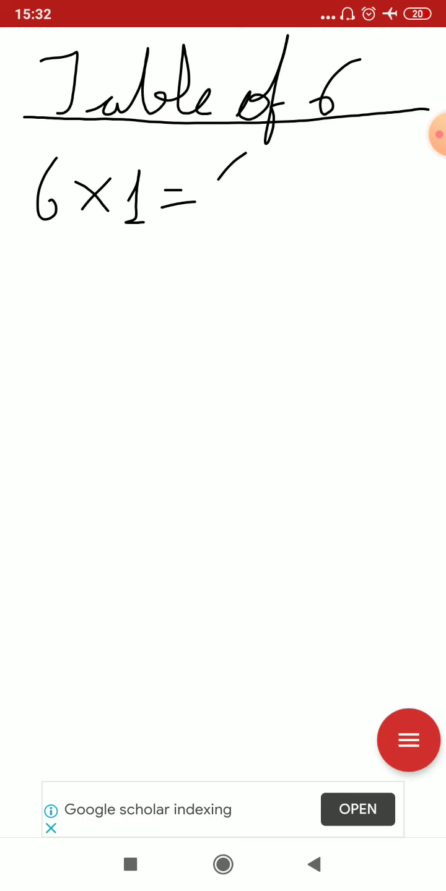
Write answer 6, then rows 6×2=12, 6×3=18, 6×4=24, 6×5=30, and begin 6×6 =.
{"action": "left_click_drag", "start_coordinate": [236, 161], "coordinate": [217, 223]}
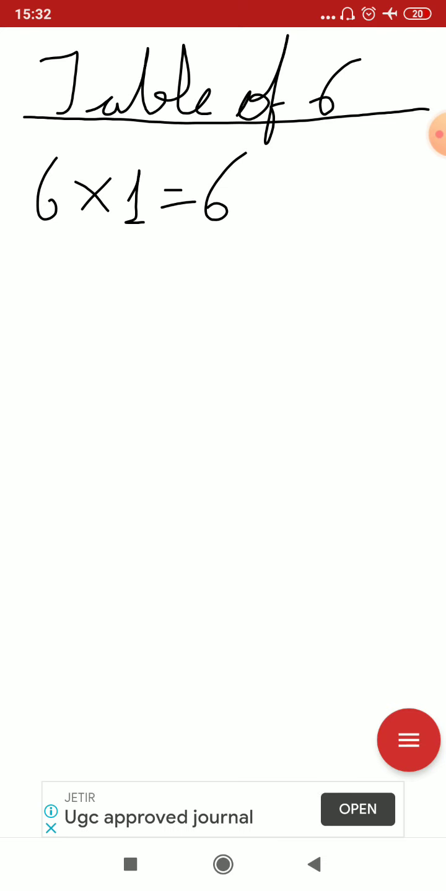
{"action": "left_click_drag", "start_coordinate": [37, 291], "coordinate": [99, 260]}
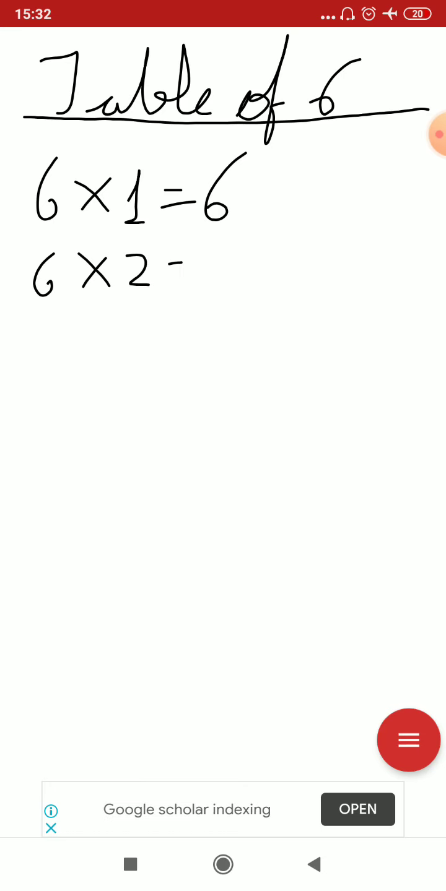
{"action": "left_click_drag", "start_coordinate": [174, 273], "coordinate": [223, 272]}
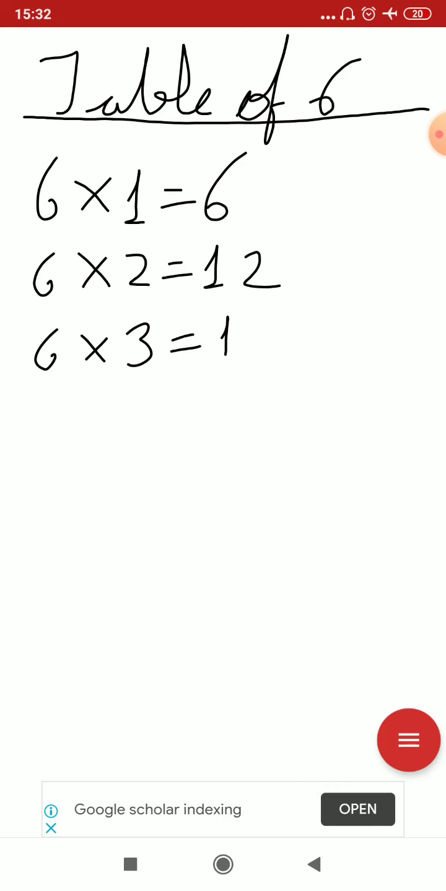
{"action": "left_click_drag", "start_coordinate": [247, 346], "coordinate": [266, 372]}
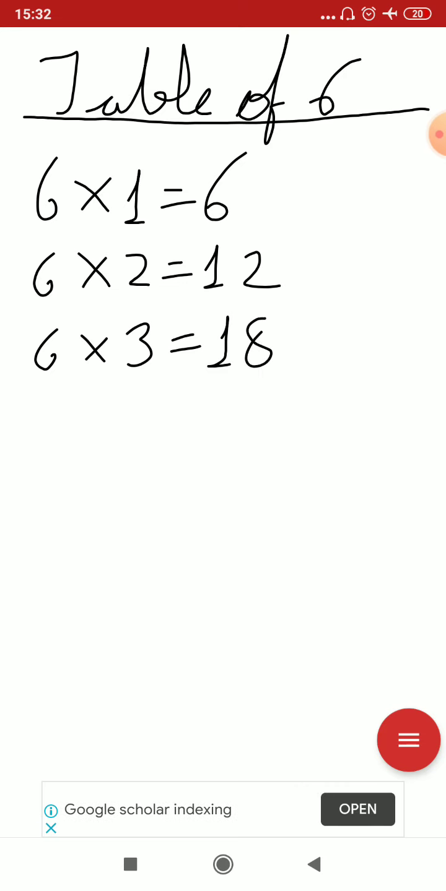
{"action": "left_click_drag", "start_coordinate": [44, 409], "coordinate": [50, 452]}
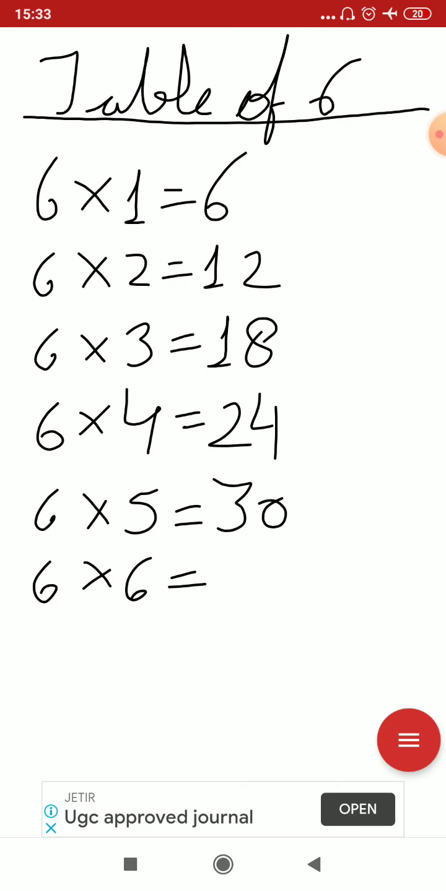
Write 36 for 6×6, then the rows 6×7=42 and 6×8=48 at the bottom.
{"action": "left_click_drag", "start_coordinate": [223, 570], "coordinate": [278, 613]}
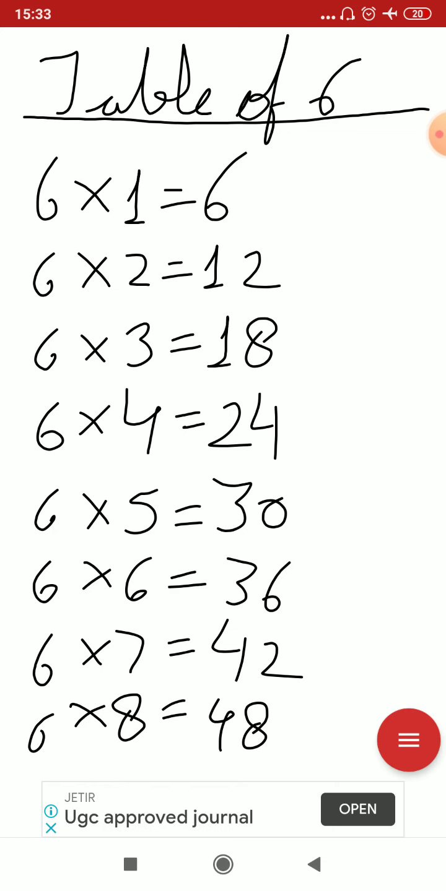
Clear the whole canvas from the floating menu, removing the handwritten table.
{"action": "left_click", "coordinate": [407, 739]}
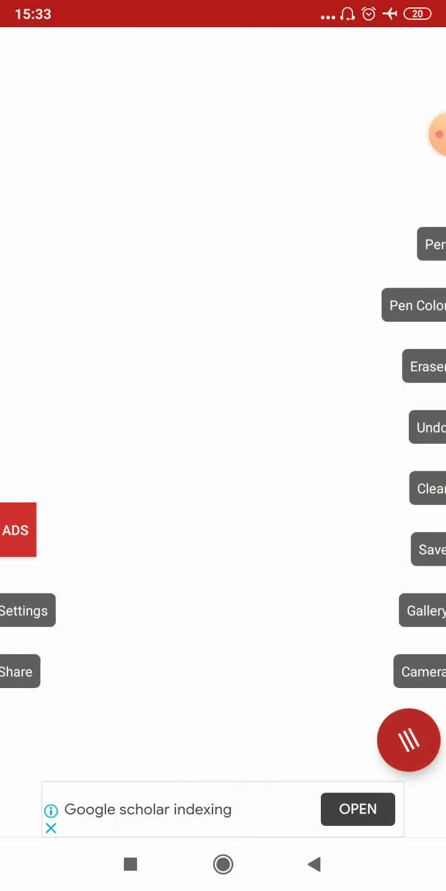
{"action": "left_click", "coordinate": [407, 740]}
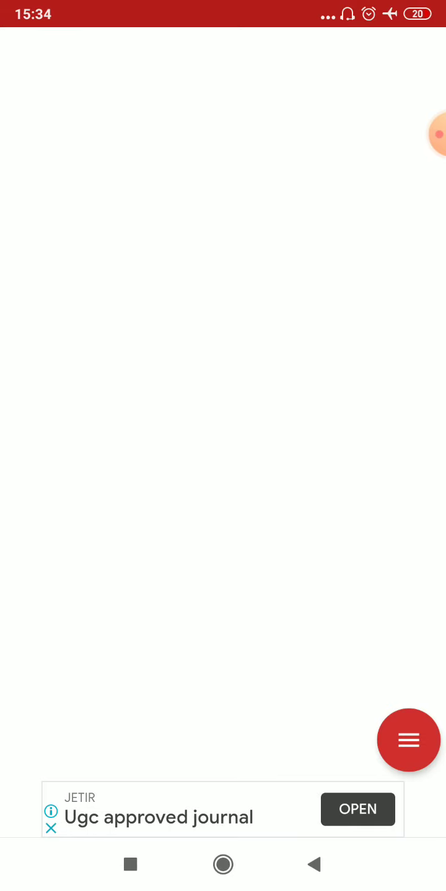
Handwrite 6×9=54 at the top of the blank page and 6×10=60 beneath it.
{"action": "left_click", "coordinate": [408, 739]}
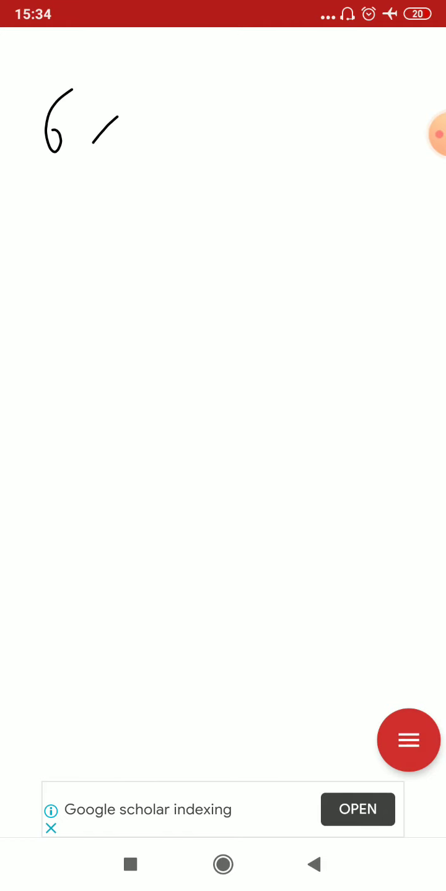
{"action": "left_click_drag", "start_coordinate": [118, 99], "coordinate": [87, 149]}
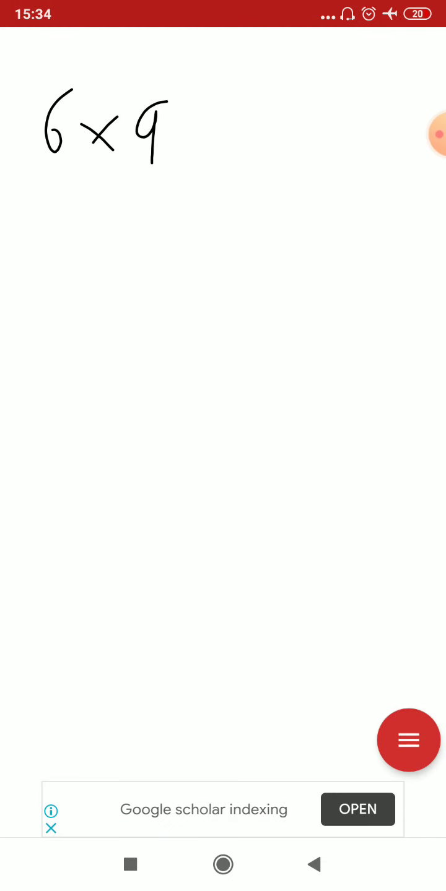
{"action": "left_click_drag", "start_coordinate": [179, 142], "coordinate": [223, 130]}
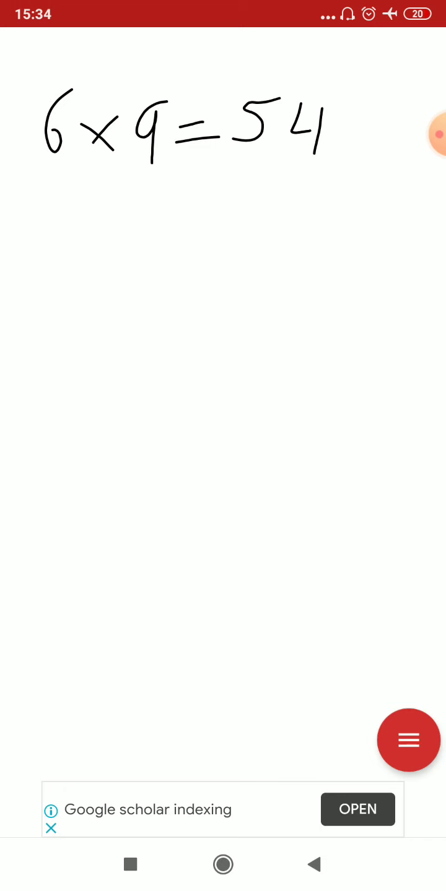
{"action": "left_click_drag", "start_coordinate": [68, 198], "coordinate": [59, 244]}
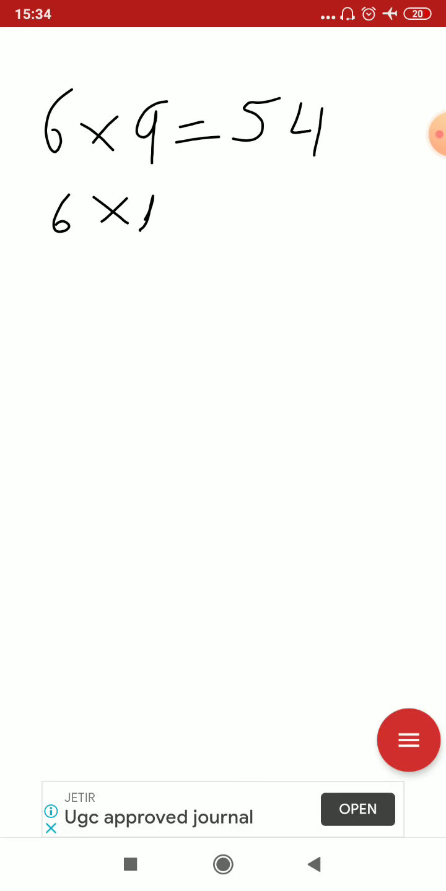
{"action": "left_click_drag", "start_coordinate": [155, 217], "coordinate": [236, 216]}
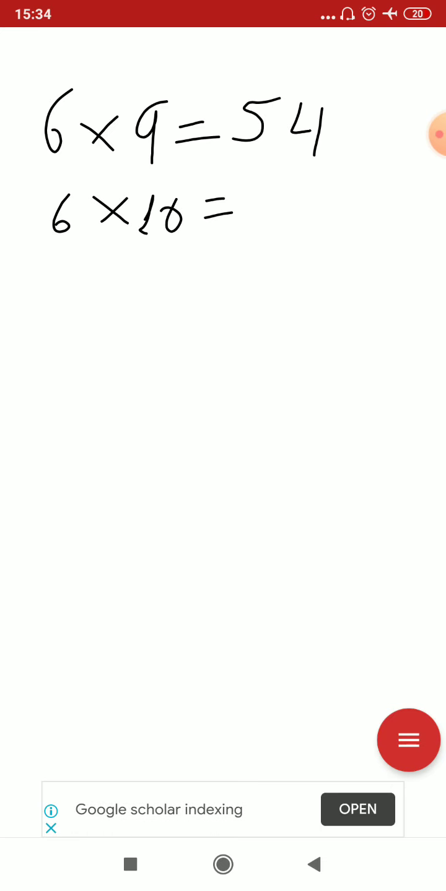
{"action": "left_click_drag", "start_coordinate": [248, 210], "coordinate": [322, 223]}
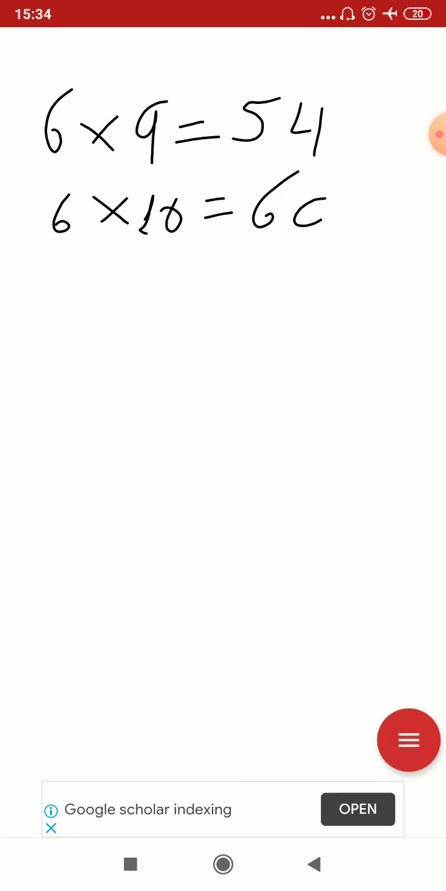